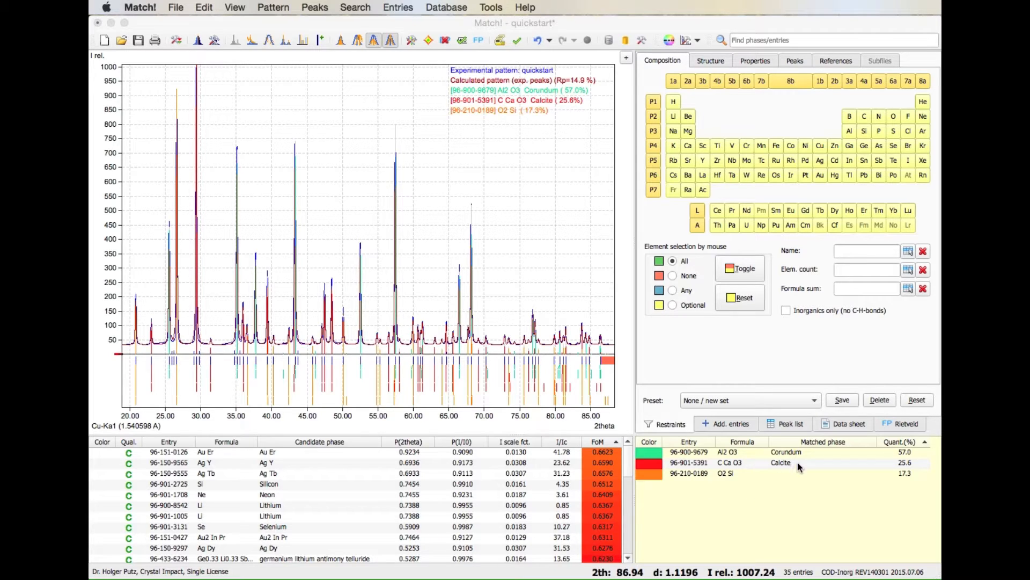
mouse_move(762, 502)
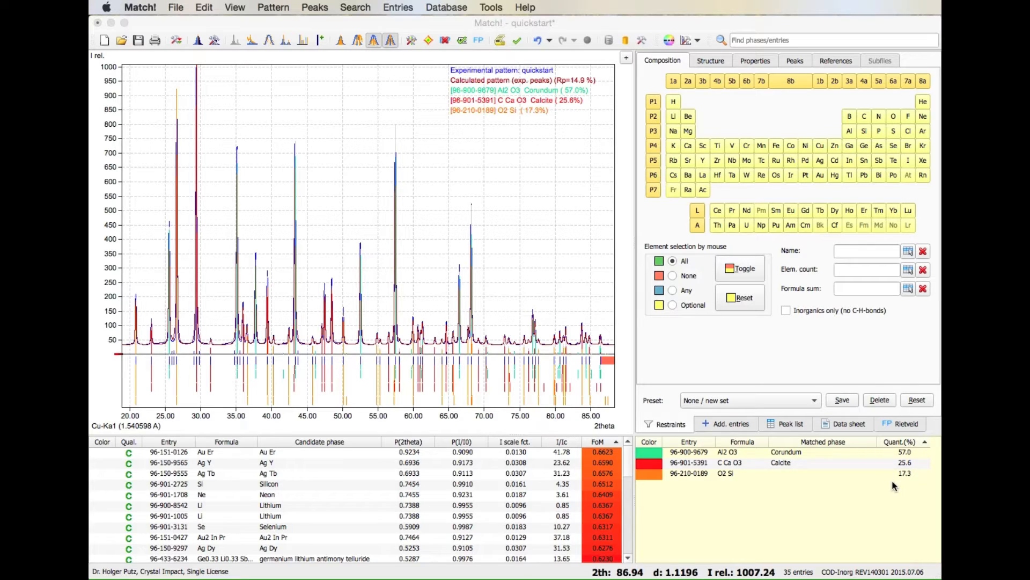
mouse_move(861, 526)
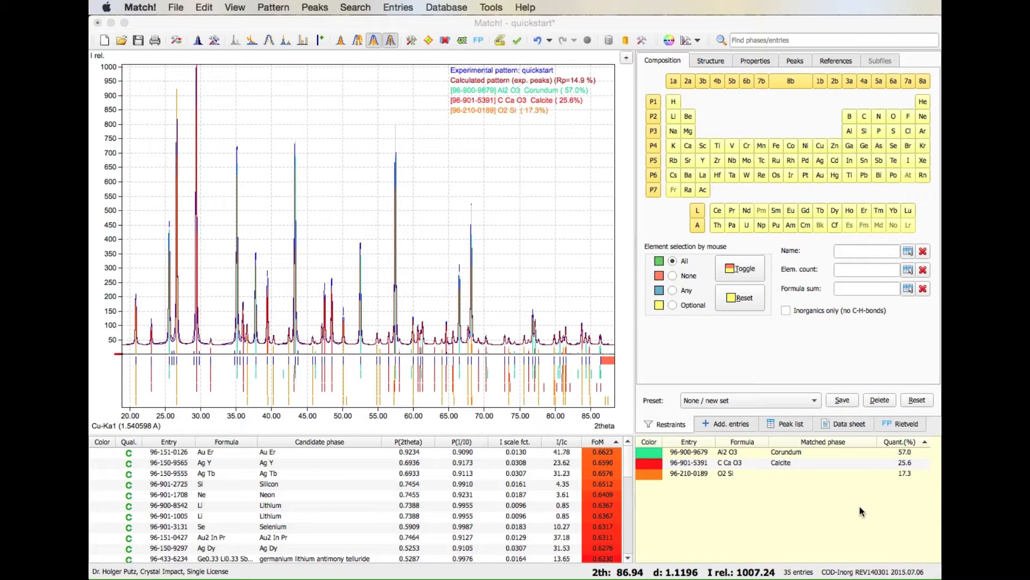
mouse_move(800, 516)
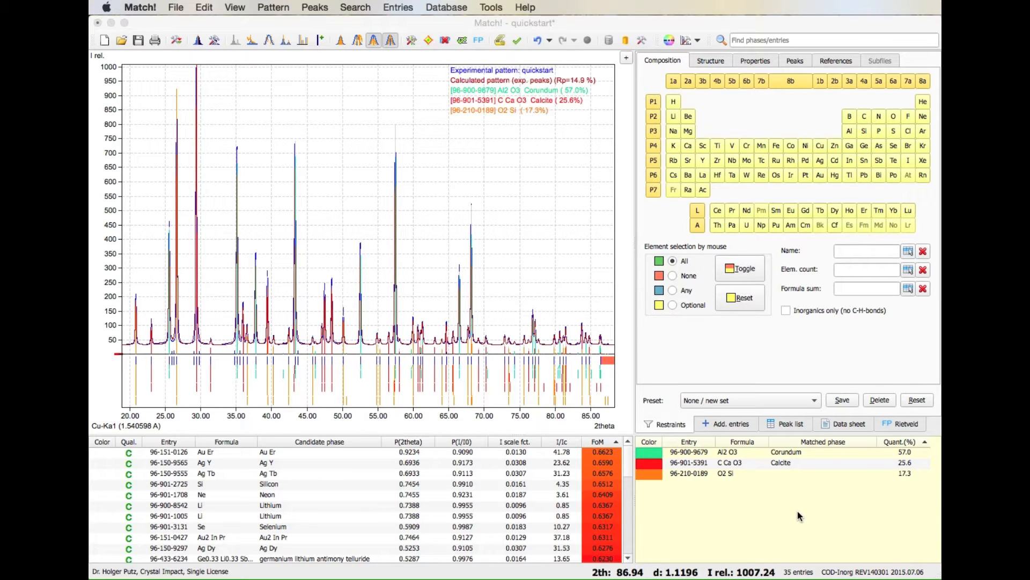
mouse_move(798, 509)
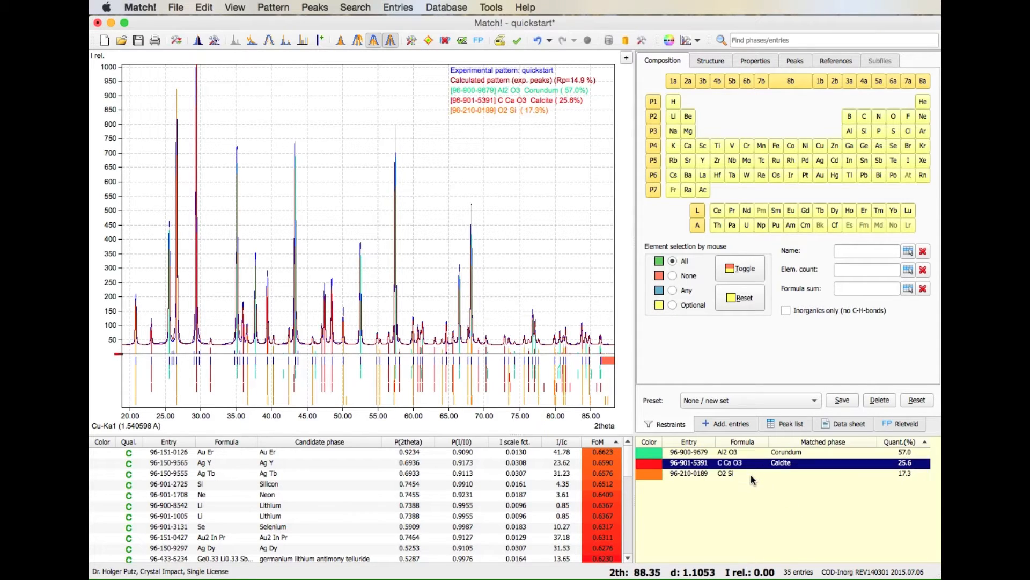
View the O2 Si database entry via the Data sheet, then the Calcite entry 96-901-5391.
left_click(754, 473)
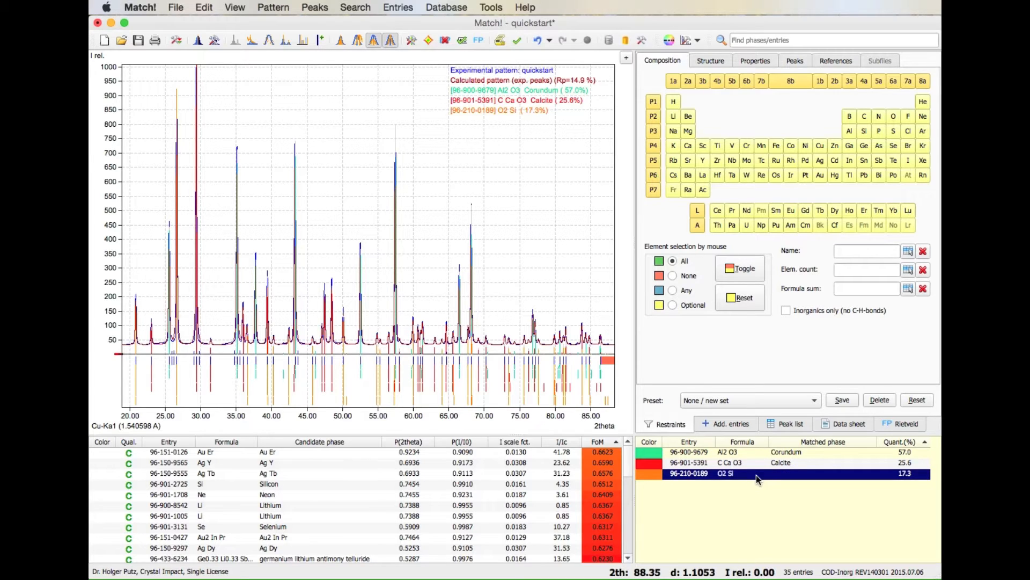
left_click(848, 424)
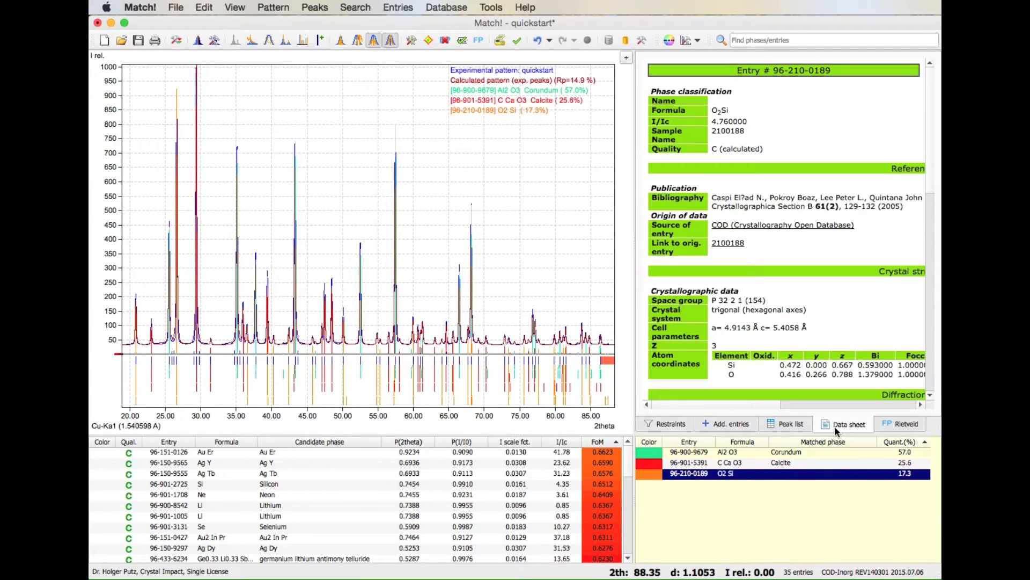
mouse_move(764, 464)
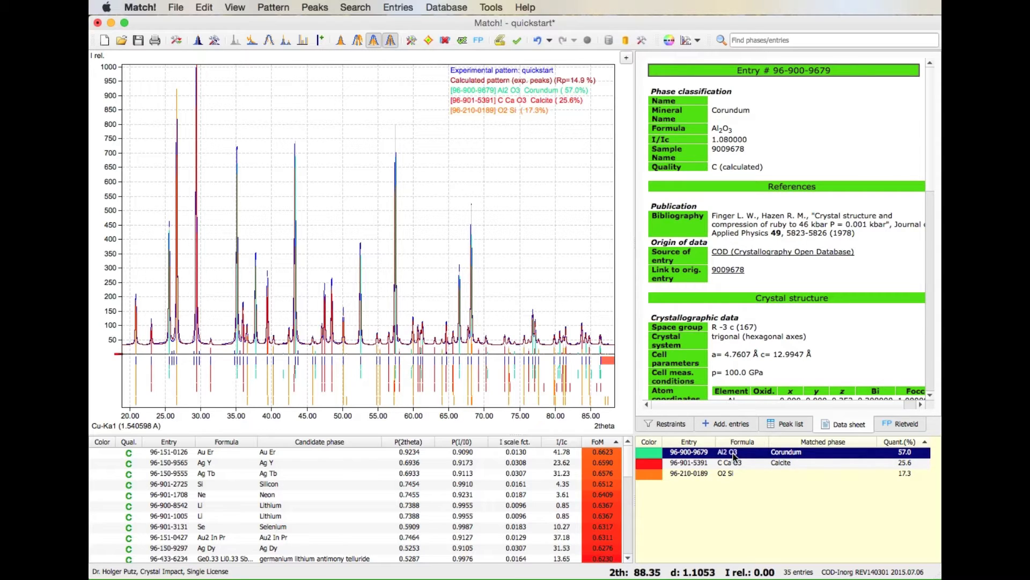
left_click(733, 463)
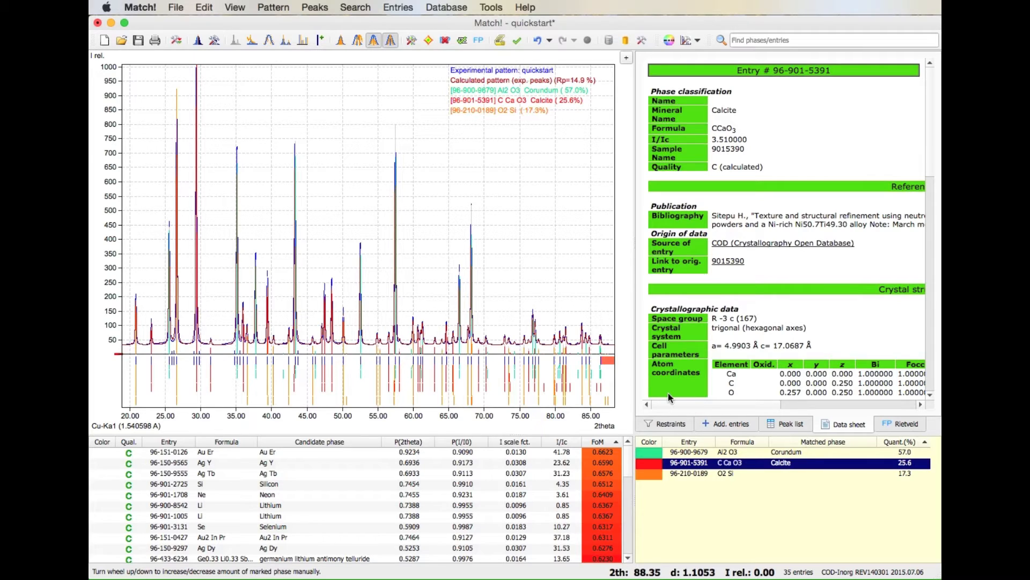
mouse_move(576, 365)
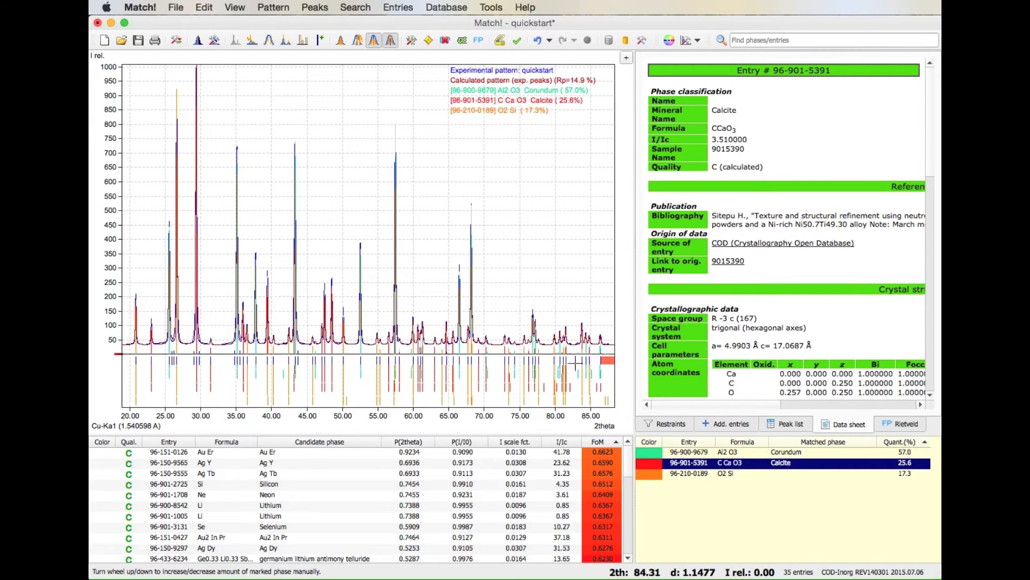
mouse_move(532, 335)
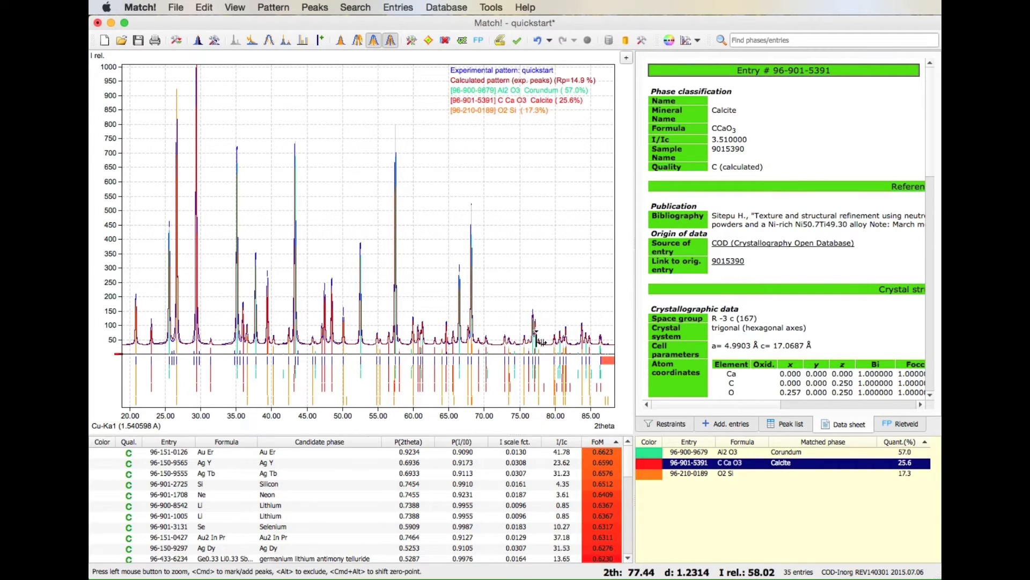
mouse_move(519, 305)
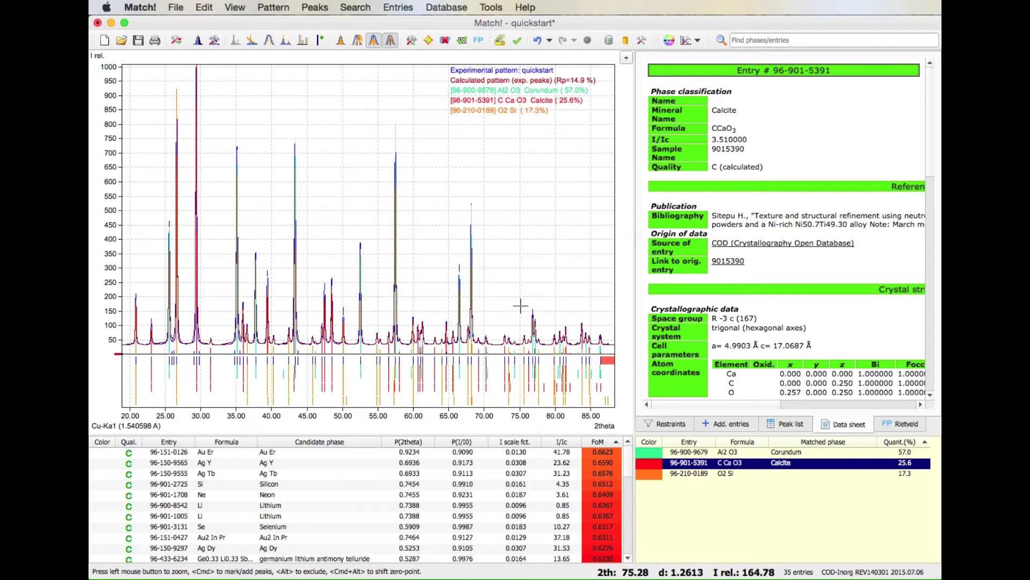
mouse_move(402, 309)
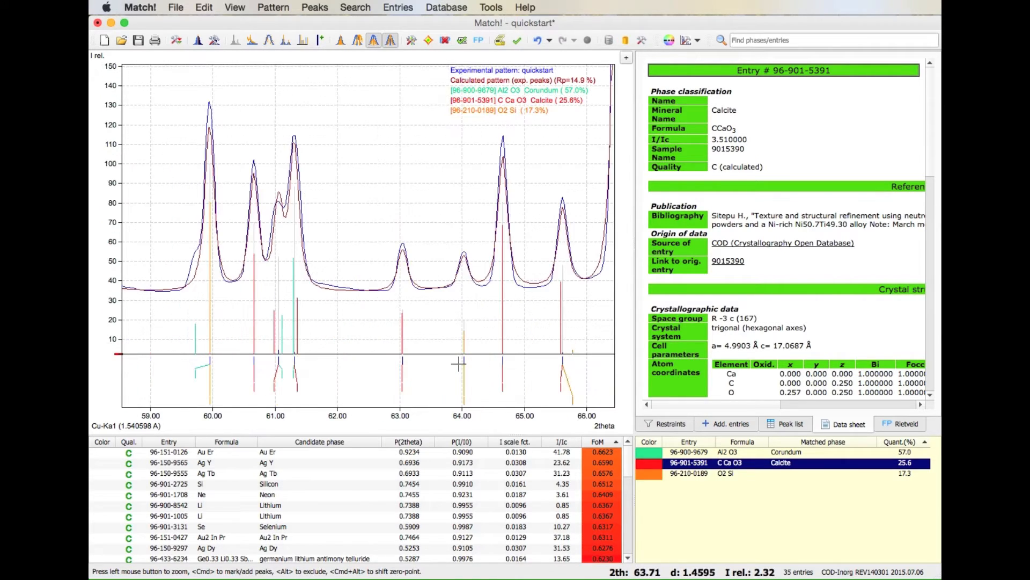
mouse_move(507, 307)
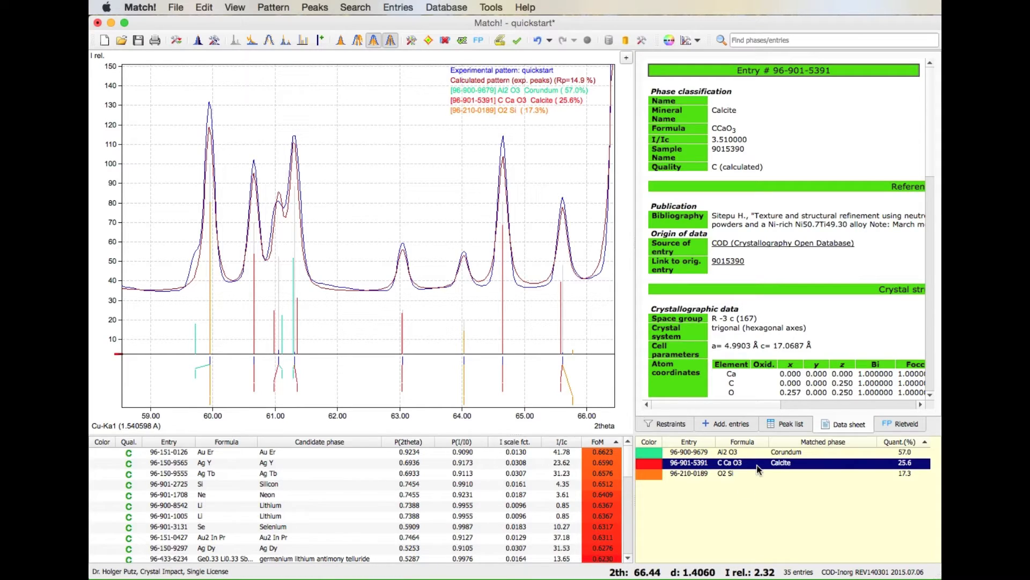
mouse_move(782, 472)
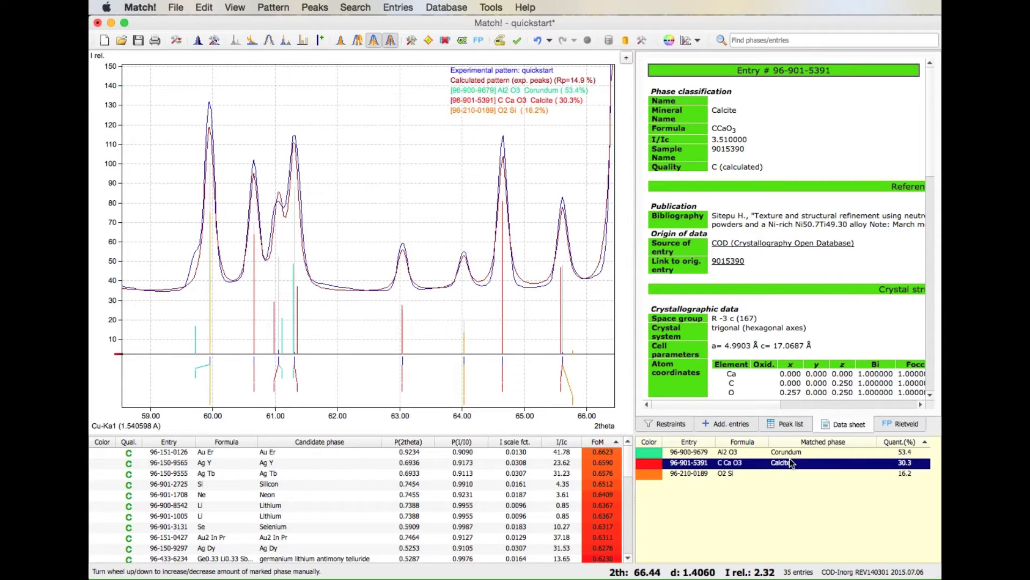
mouse_move(779, 479)
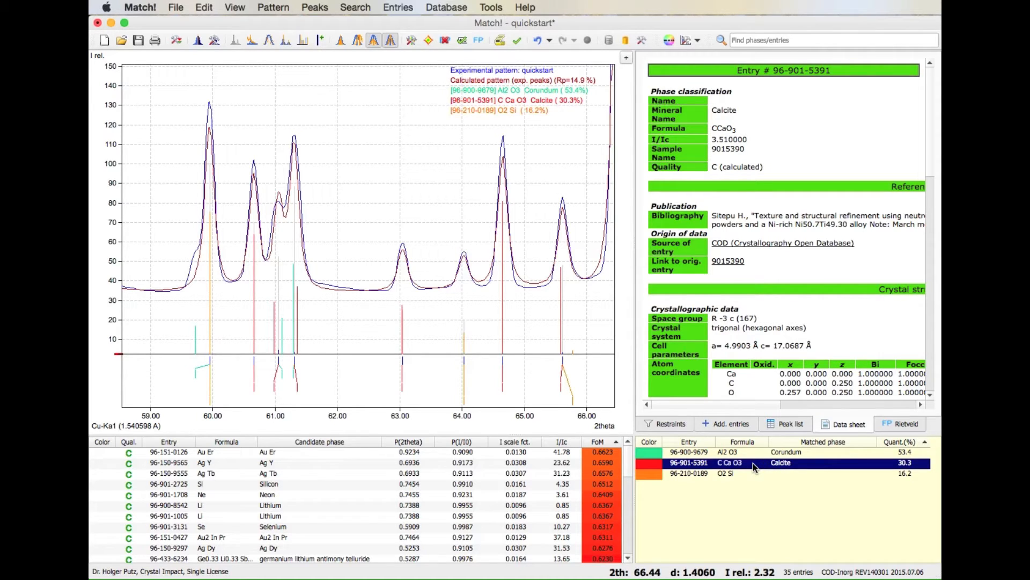
right_click(754, 467)
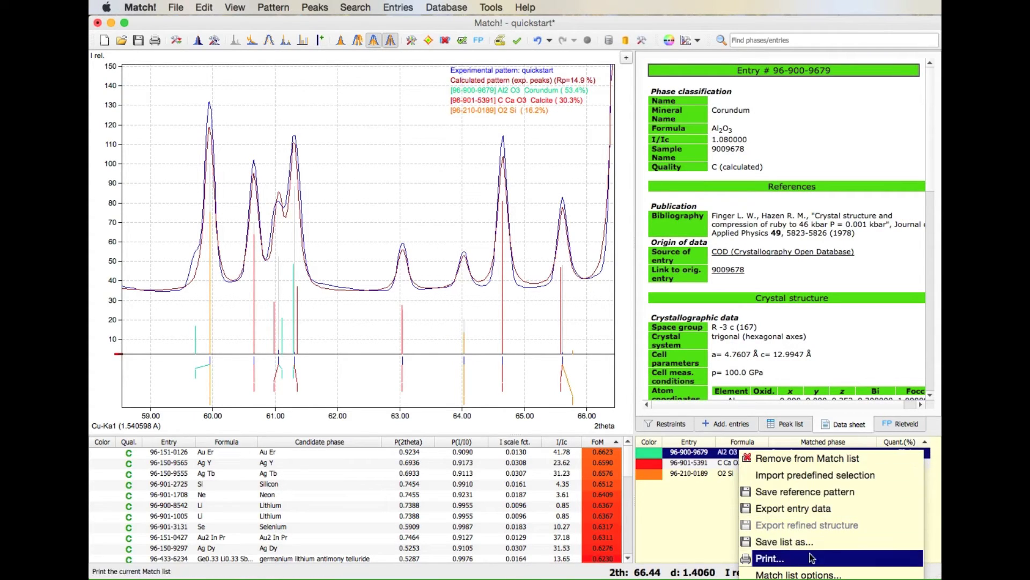
mouse_move(815, 459)
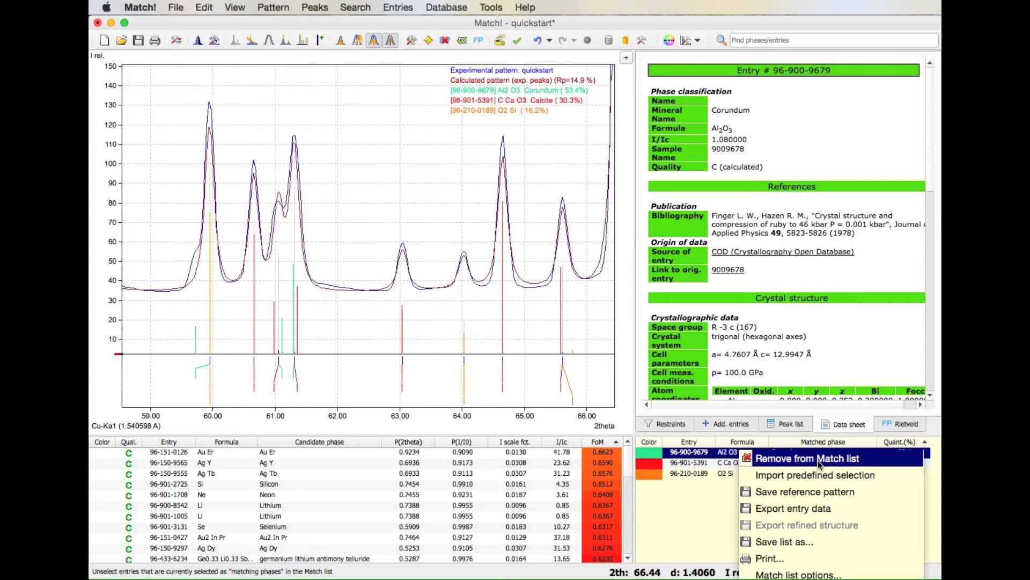
mouse_move(812, 475)
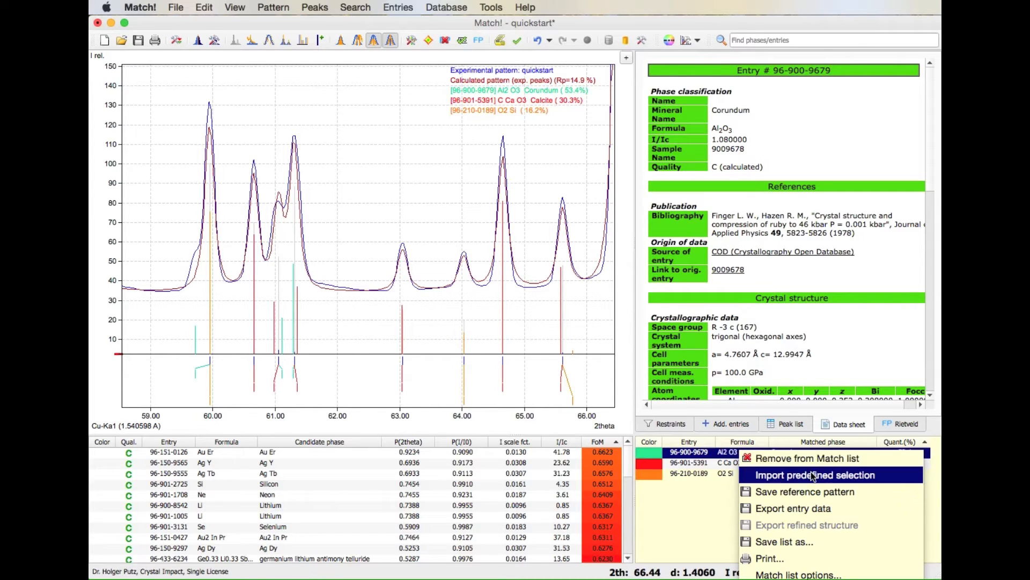
mouse_move(888, 491)
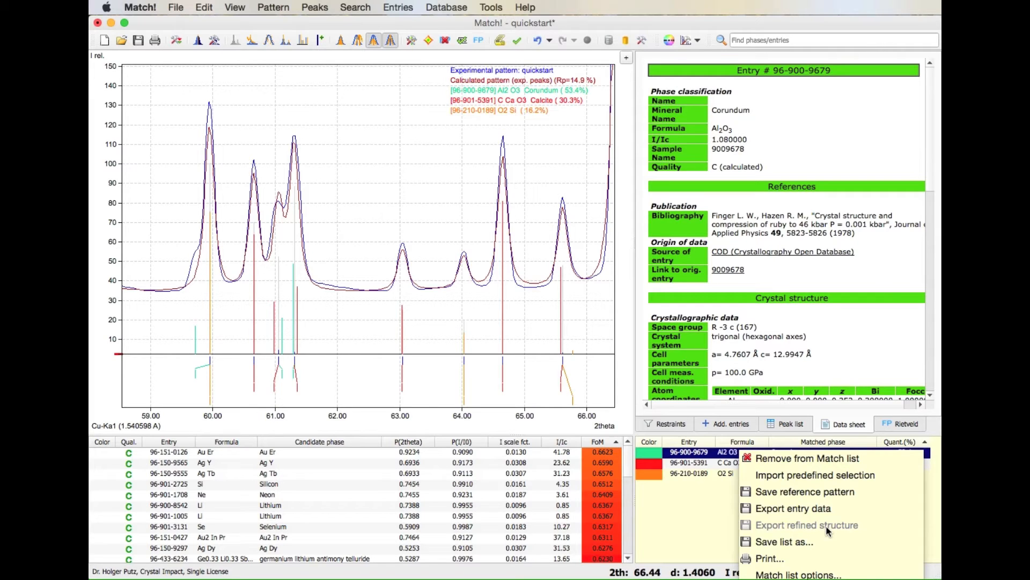
mouse_move(810, 545)
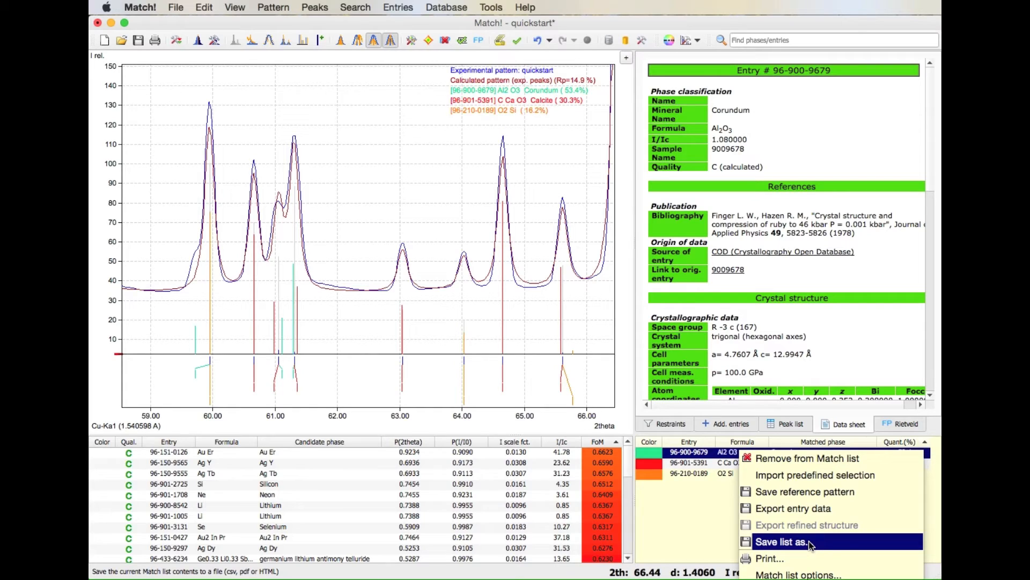
left_click(782, 541)
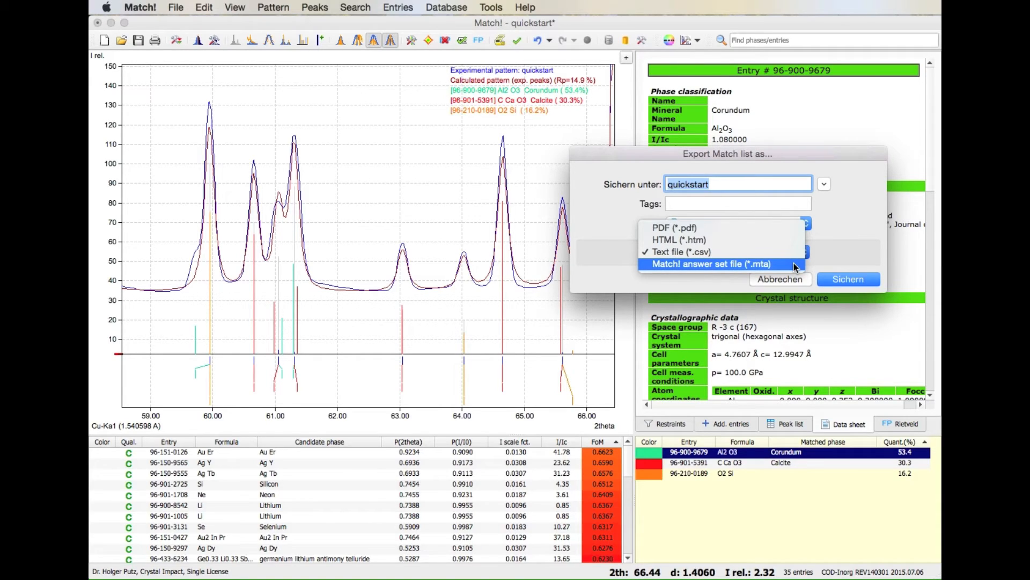
left_click(687, 252)
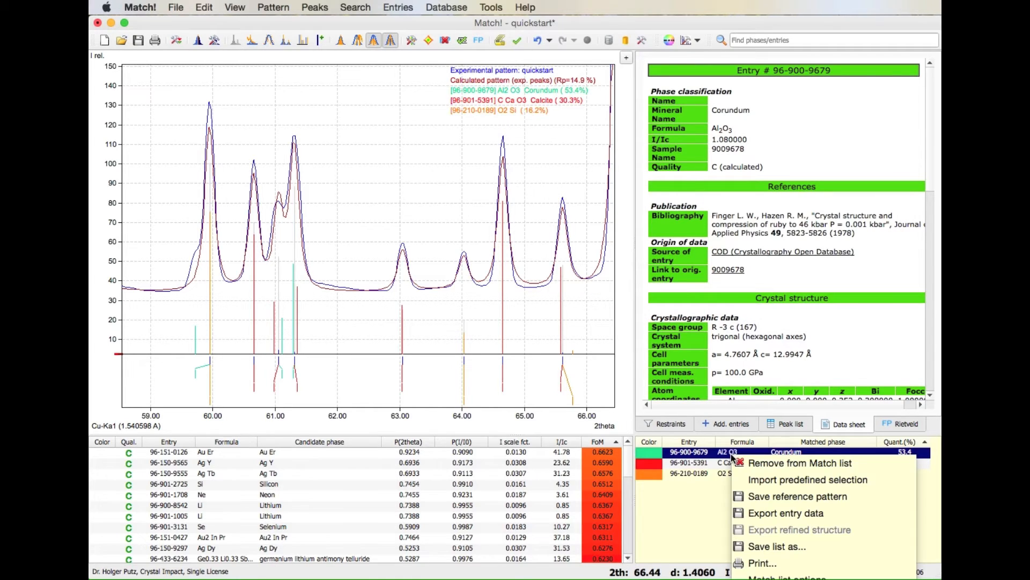
mouse_move(780, 480)
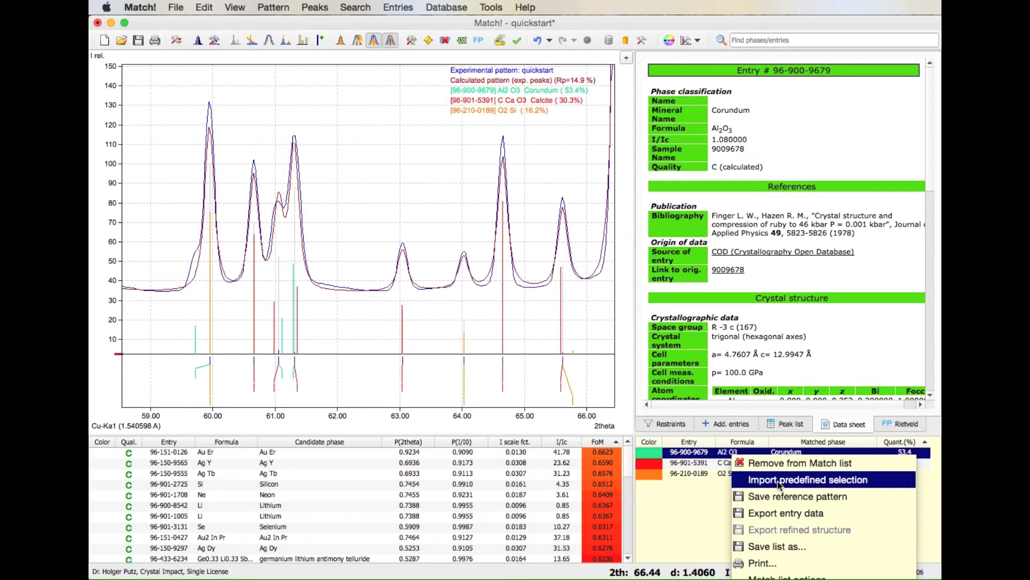
mouse_move(779, 512)
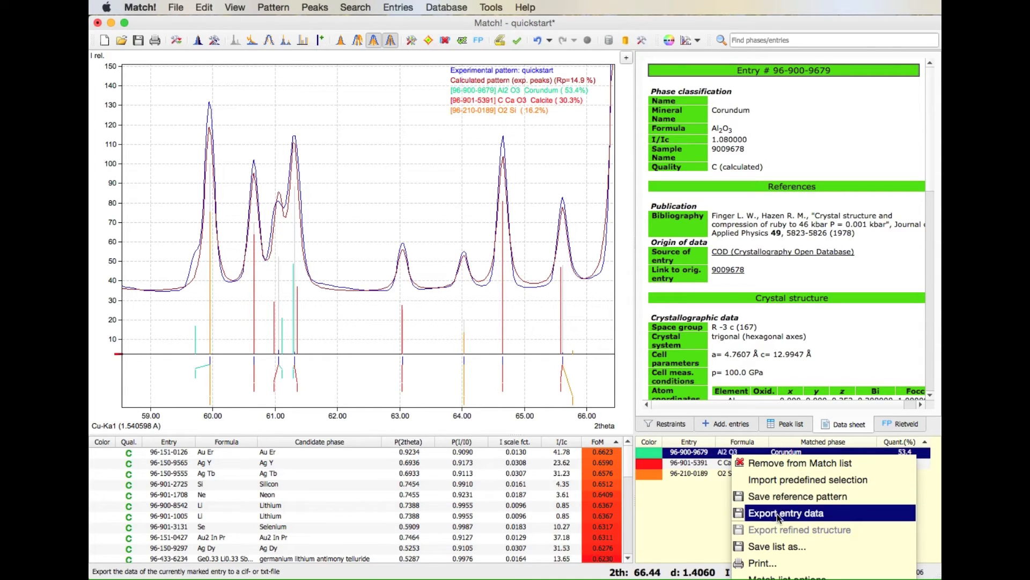
mouse_move(765, 562)
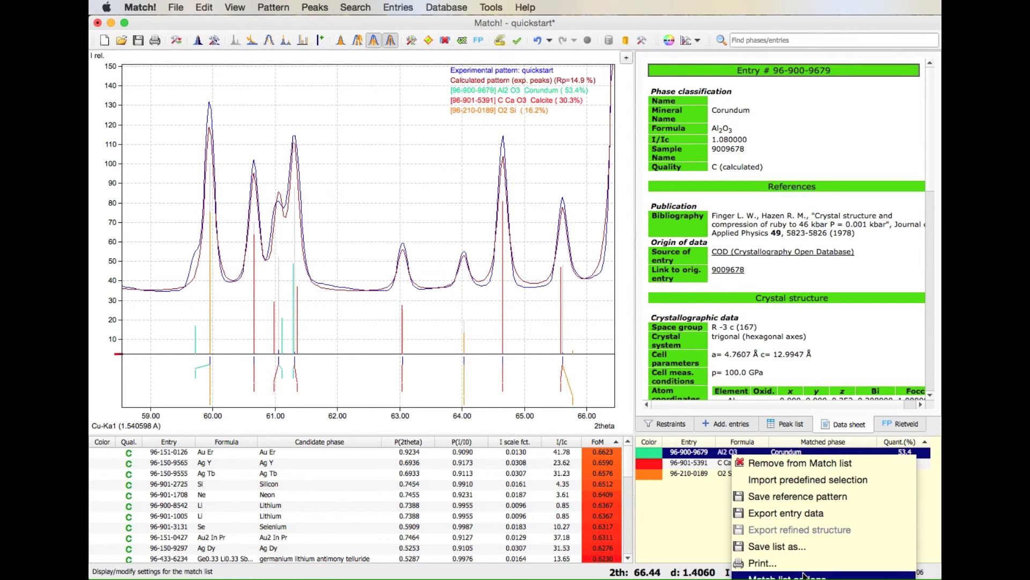
left_click(715, 516)
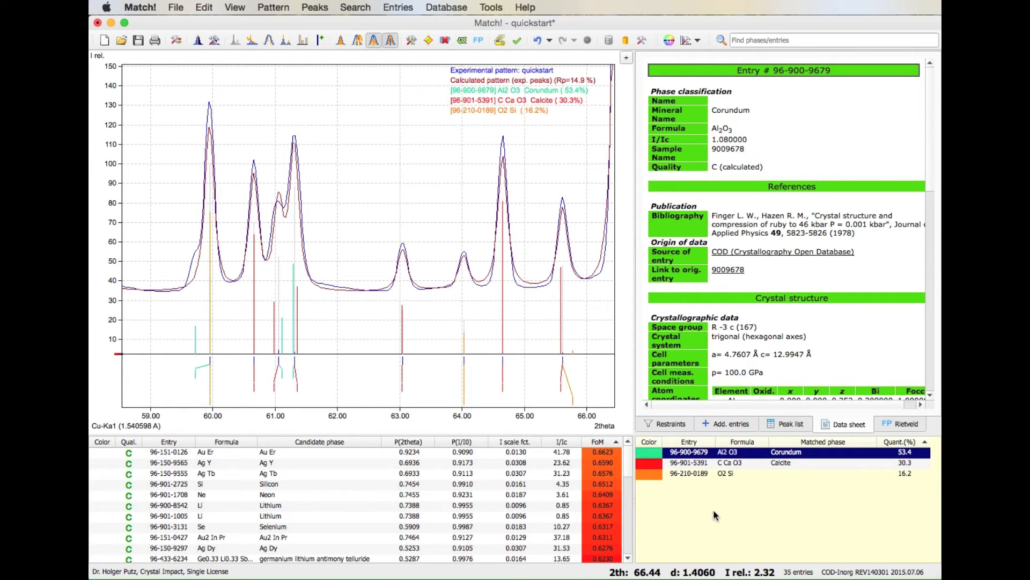
mouse_move(733, 509)
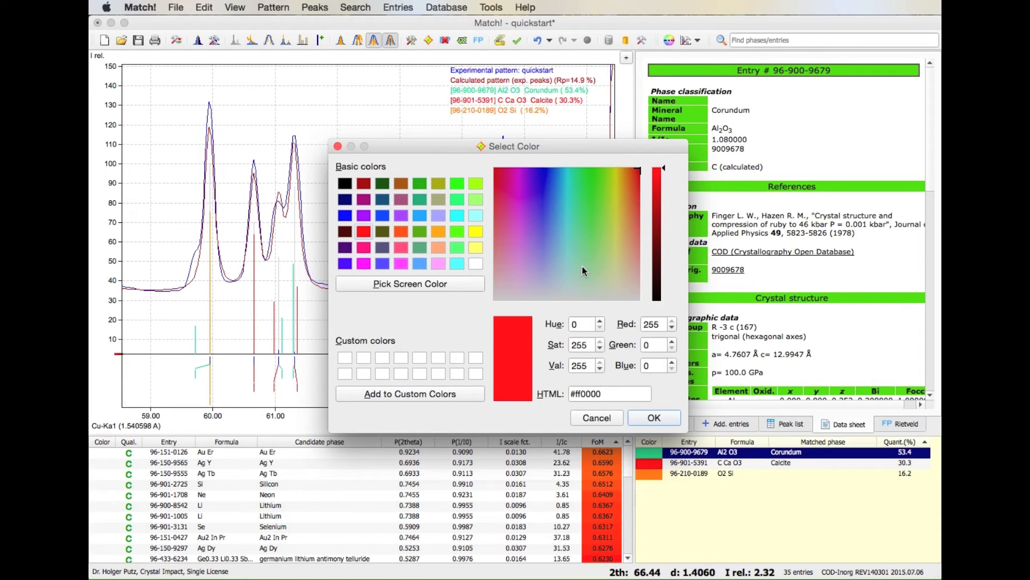
mouse_move(384, 215)
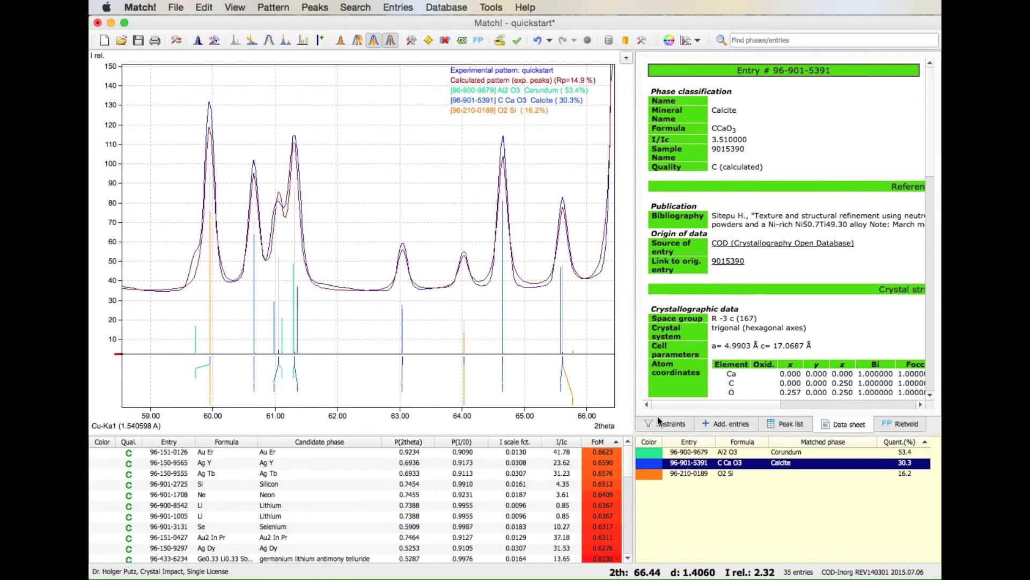
mouse_move(481, 291)
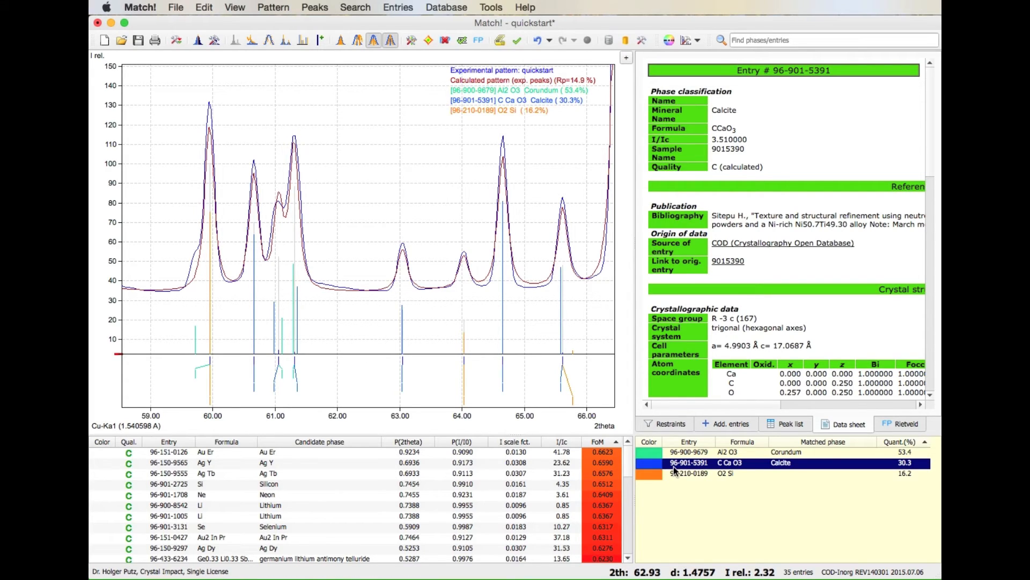
mouse_move(511, 328)
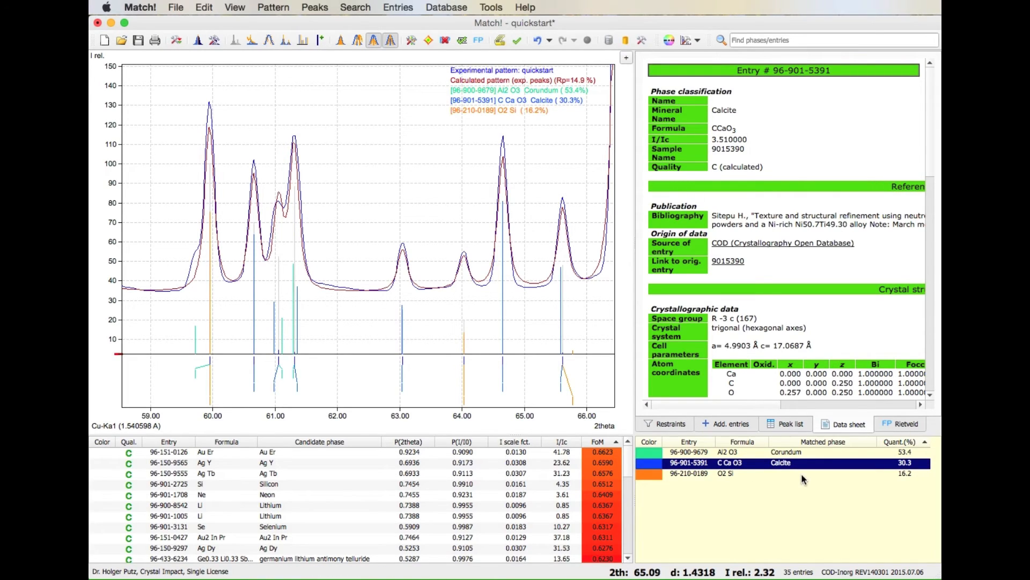
mouse_move(787, 483)
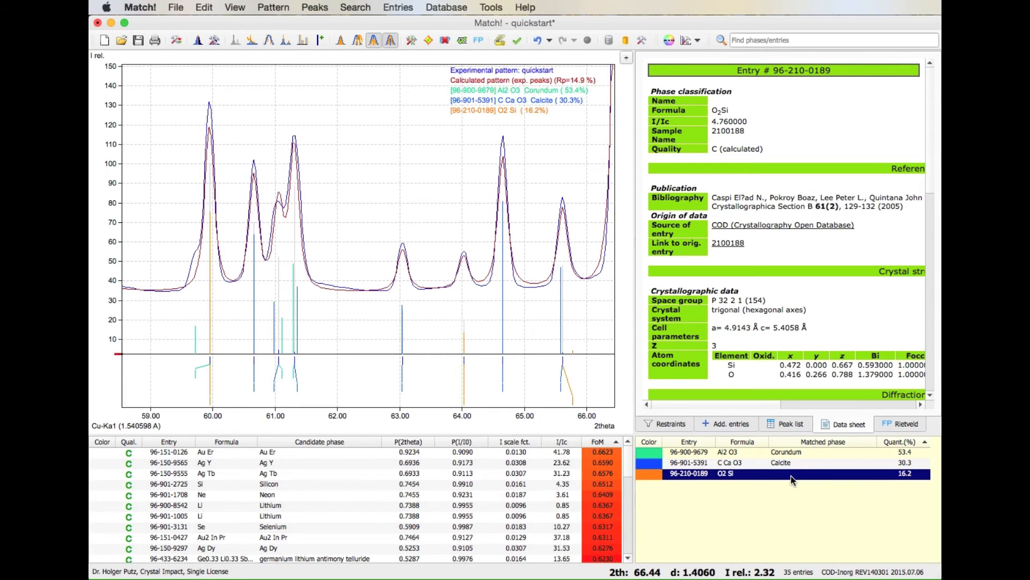
mouse_move(795, 480)
type("Quartz")
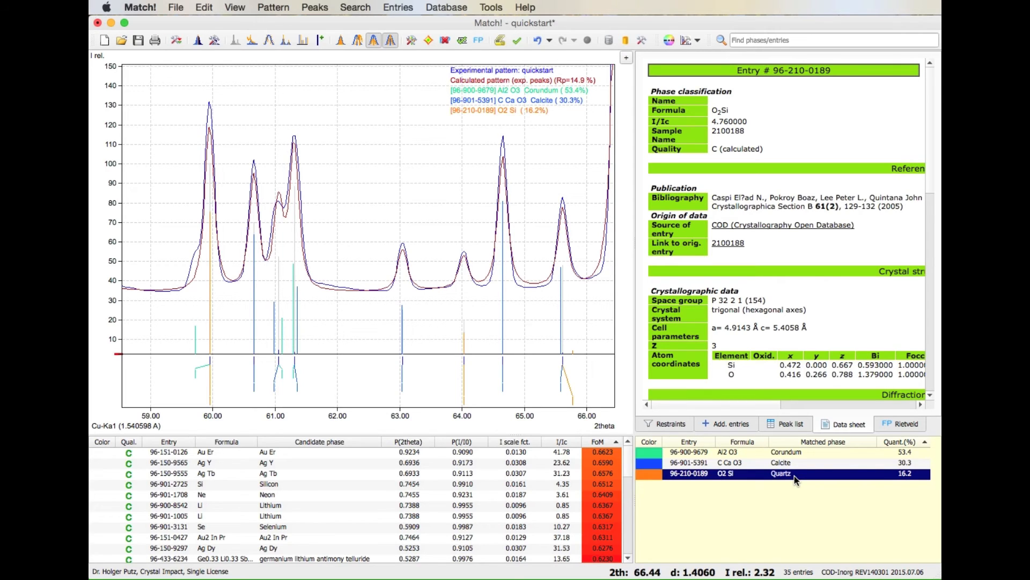
mouse_move(781, 479)
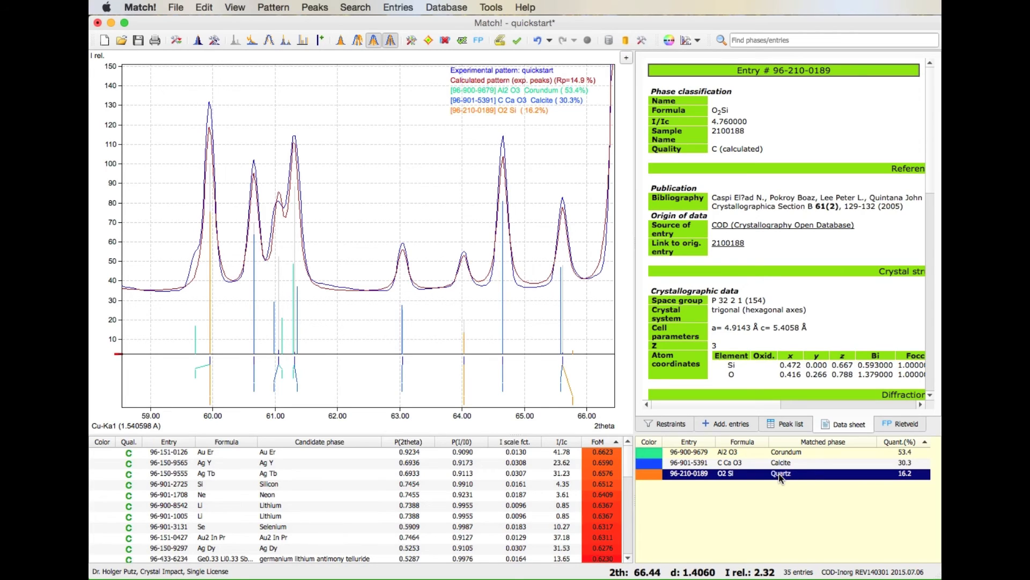
mouse_move(846, 491)
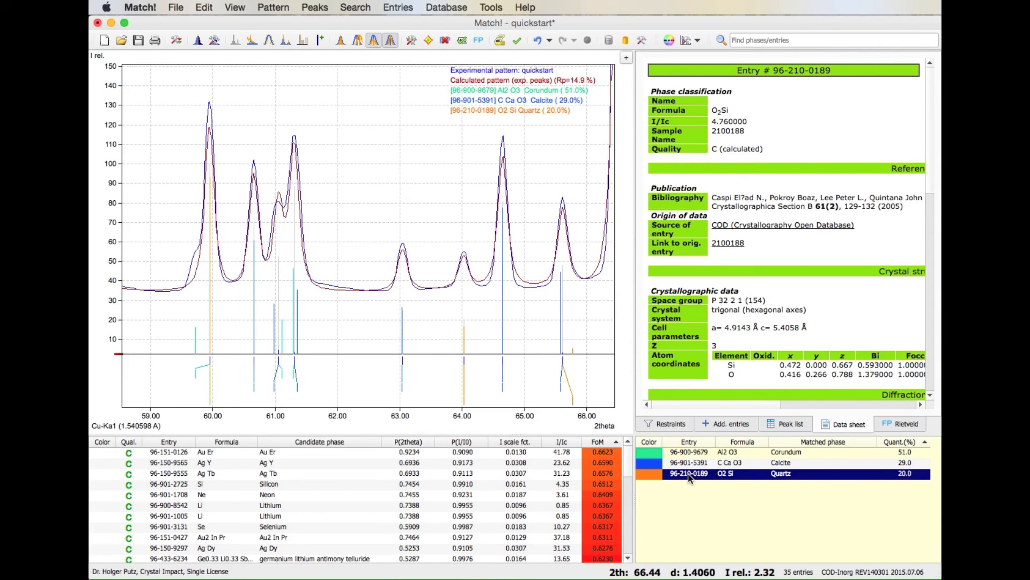
Remove the quartz phase, leaving corundum 69.2% and calcite 30.8%.
left_click(587, 41)
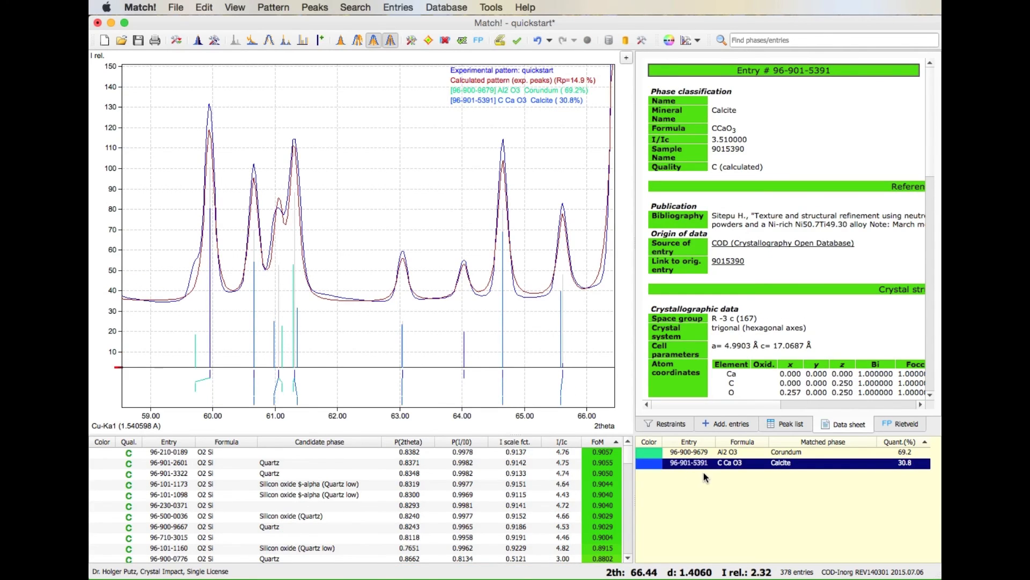
mouse_move(709, 462)
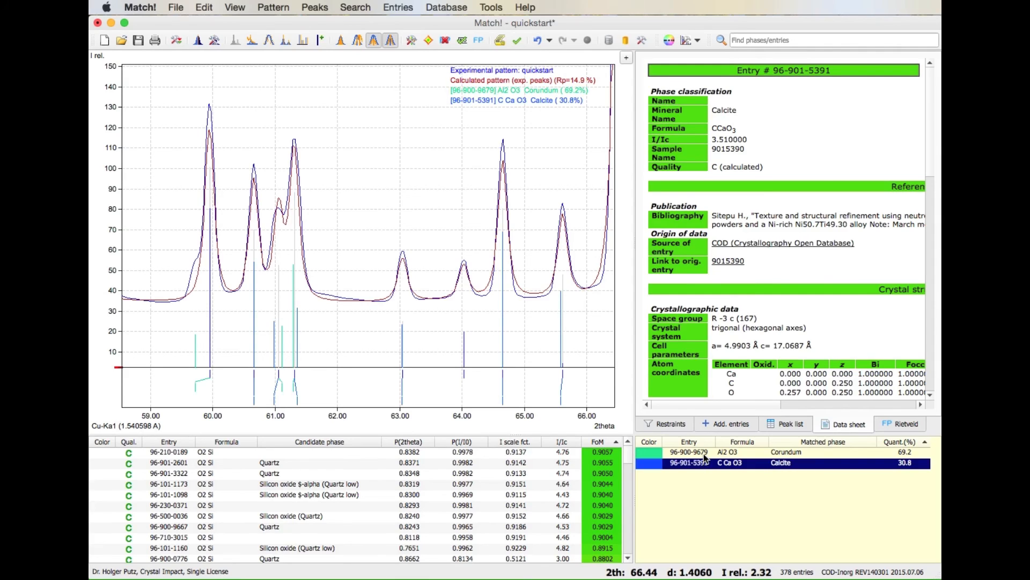
Show the Corundum entry's data sheet and launch a fresh Search-Match run.
left_click(689, 452)
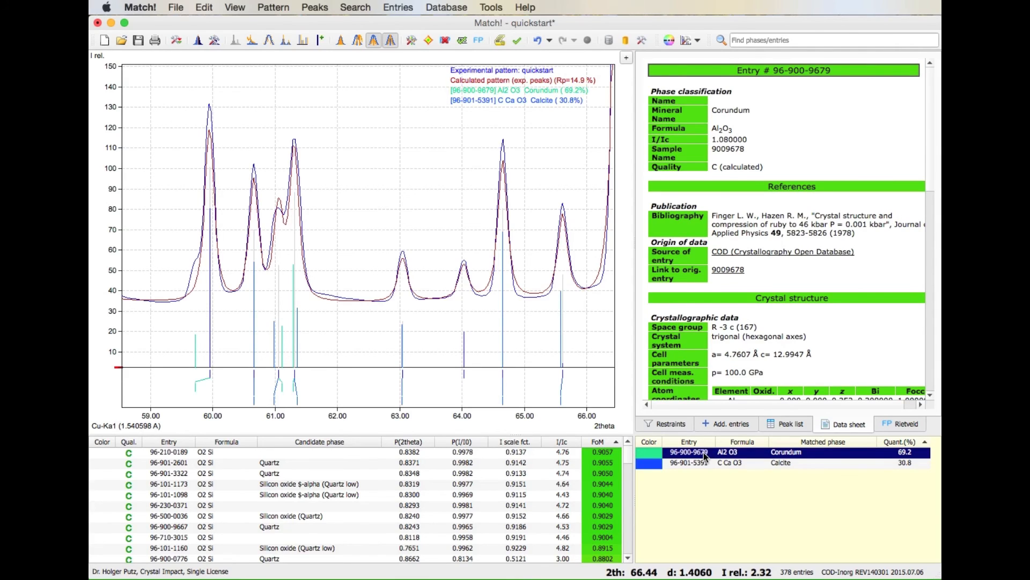
mouse_move(441, 489)
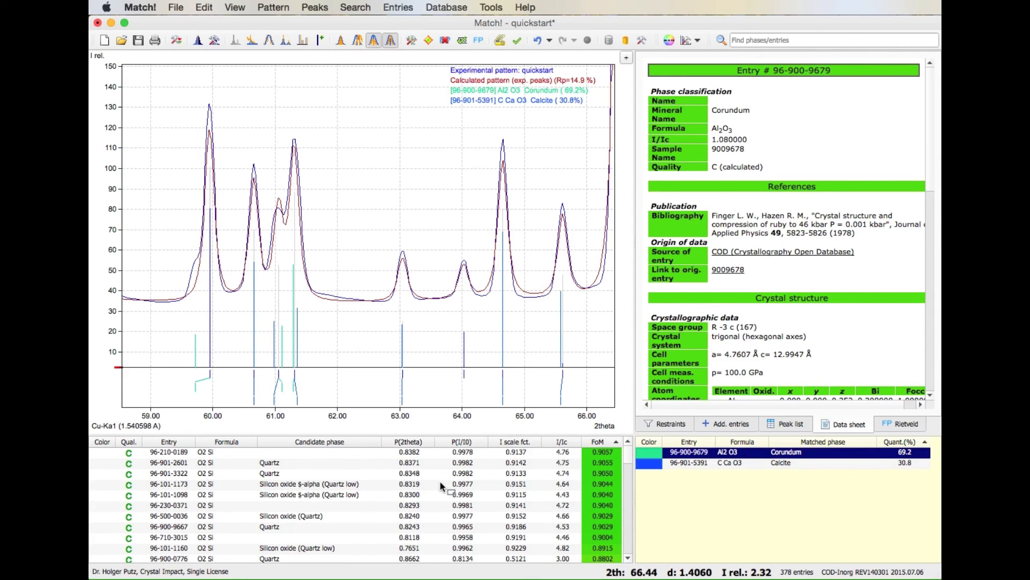
left_click(588, 41)
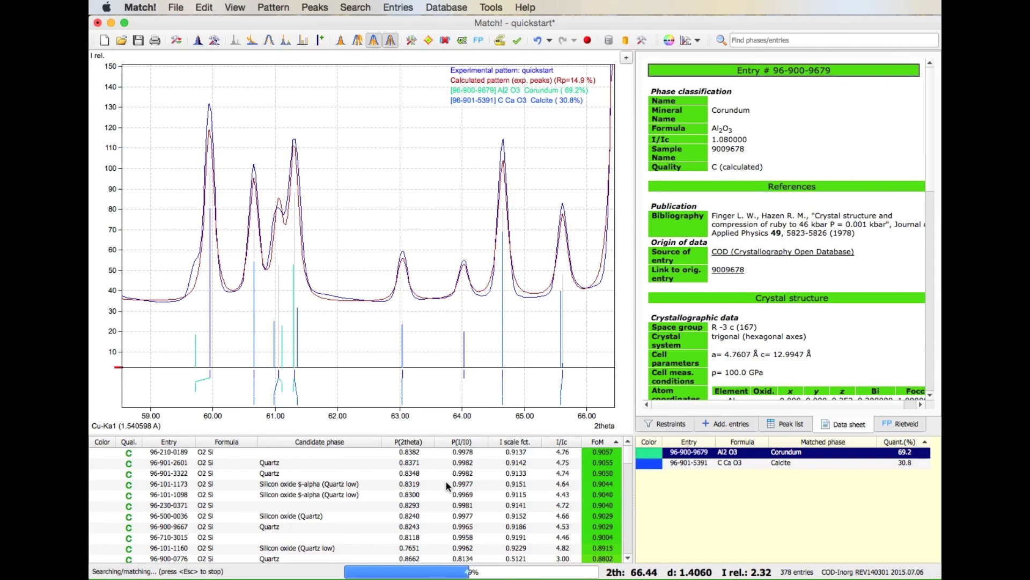